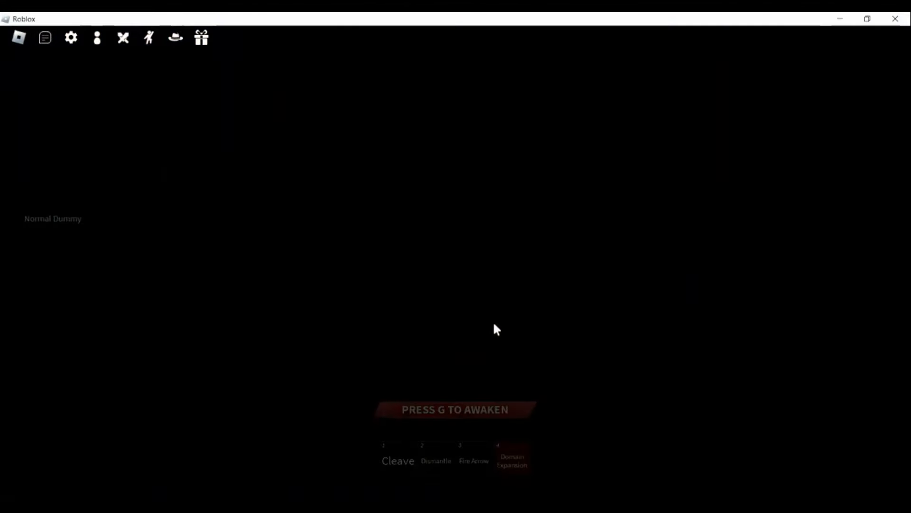
Cast the Cleave/Dismantle Domain Expansion beside the Normal Dummy, then switch characters
key("g")
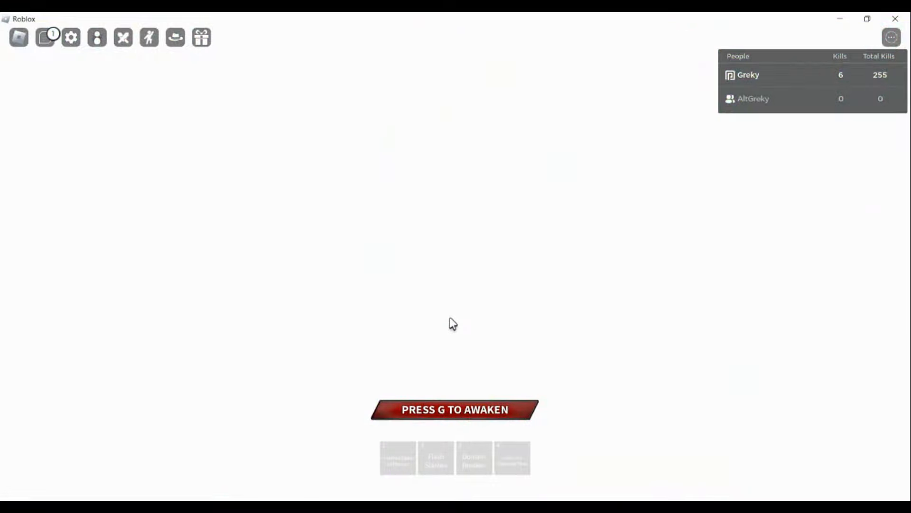
Equip the Black Flash/Face Stomp moveset and activate Simple Domain
key("g")
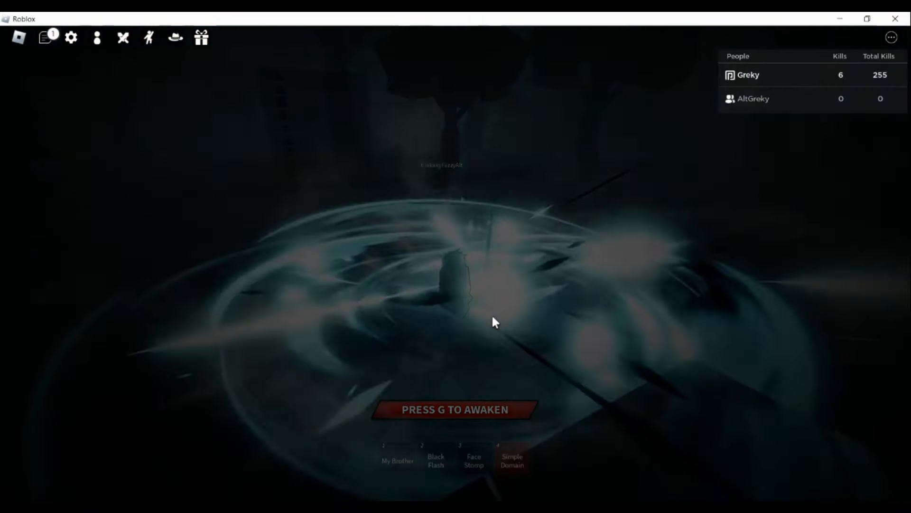
Equip the Red Reversal/Hollow Purple moveset and start its Domain Expansion key-prompt sequence
key("g")
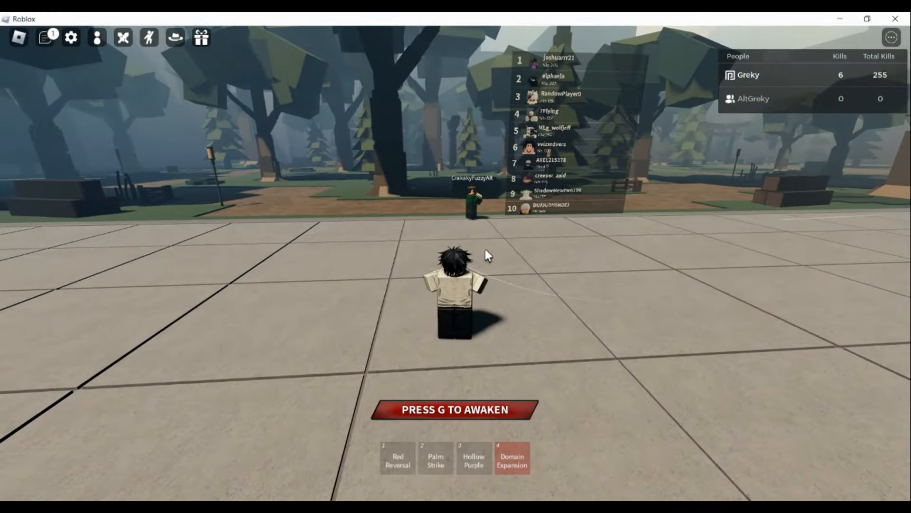
key("g")
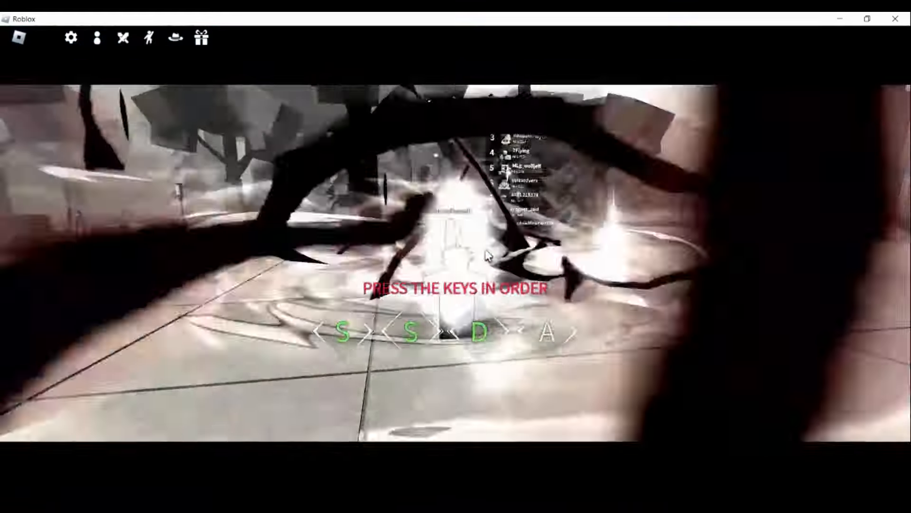